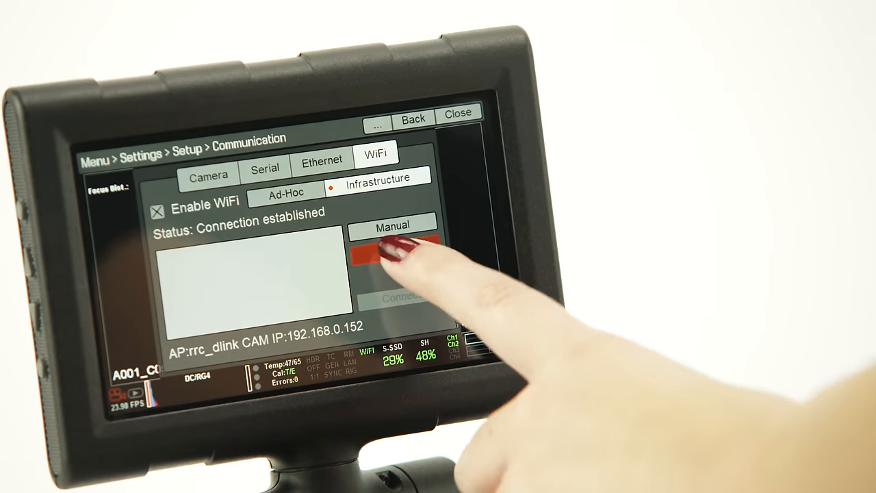
# Step: Set Sensor FPS to 24.98 and Exposure to 1/48, keeping Adaptive Preview Quiet Record fan mode
pyautogui.click(392, 254)
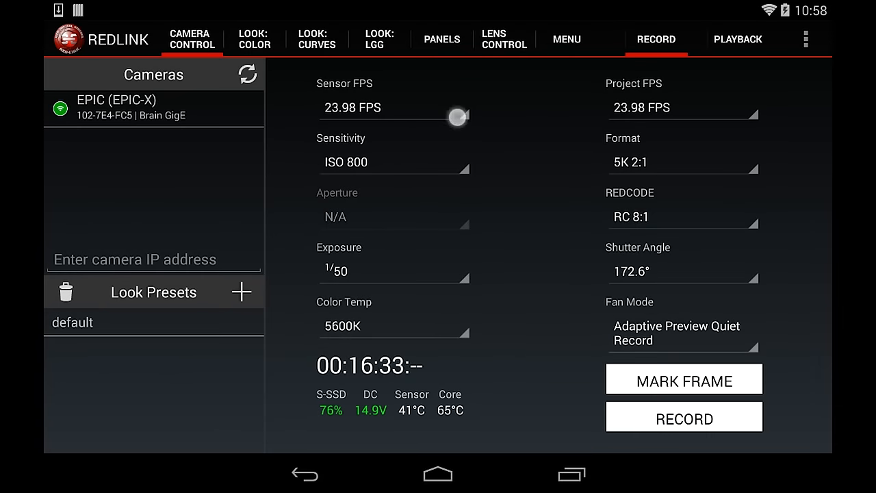
pyautogui.click(395, 107)
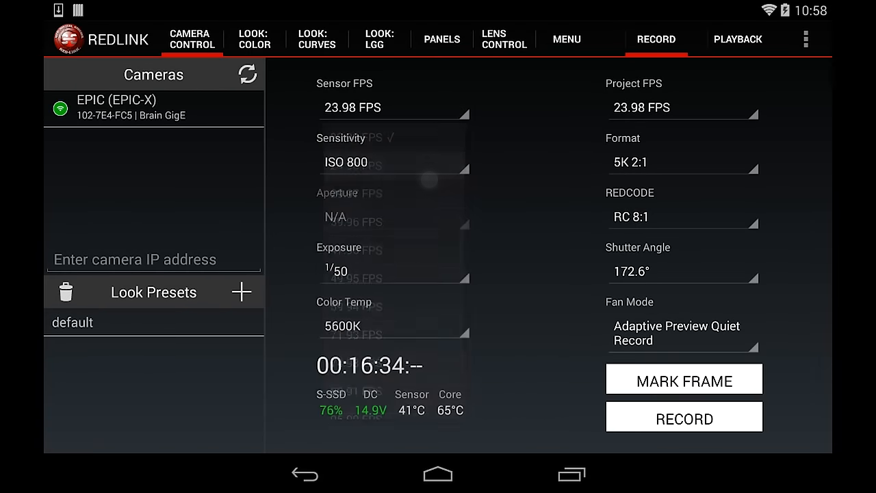
pyautogui.click(395, 270)
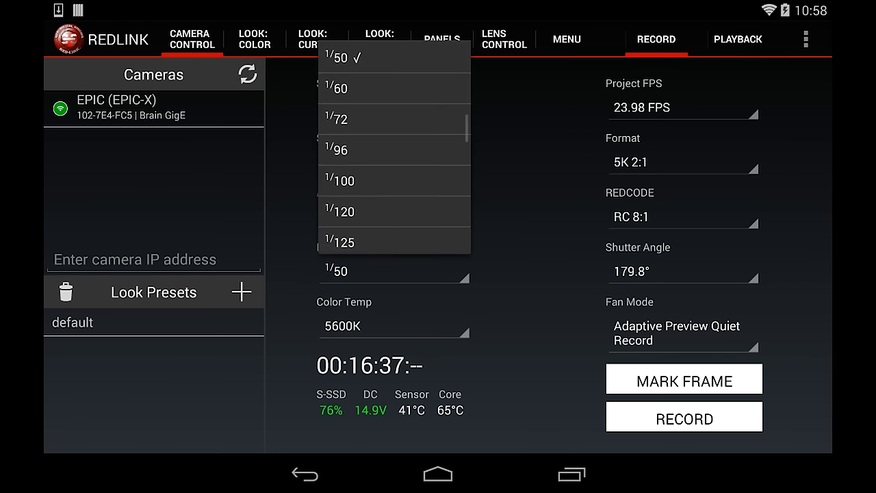
pyautogui.scroll(-3)
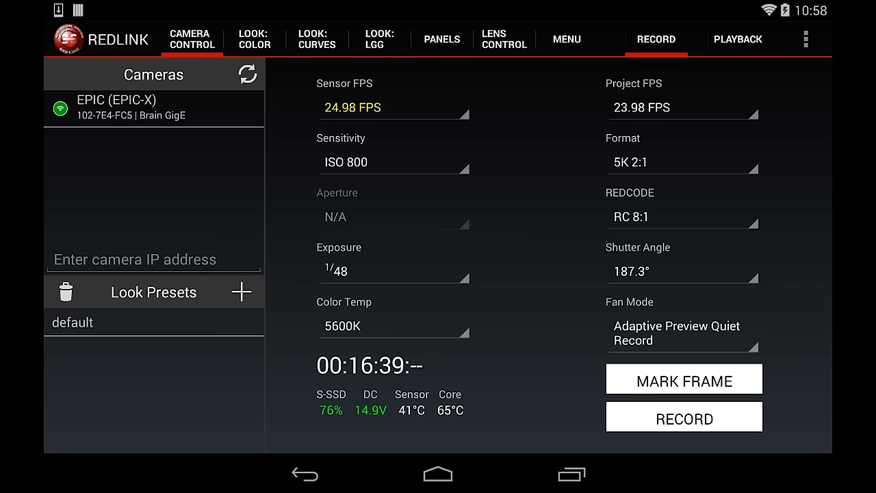
pyautogui.click(682, 333)
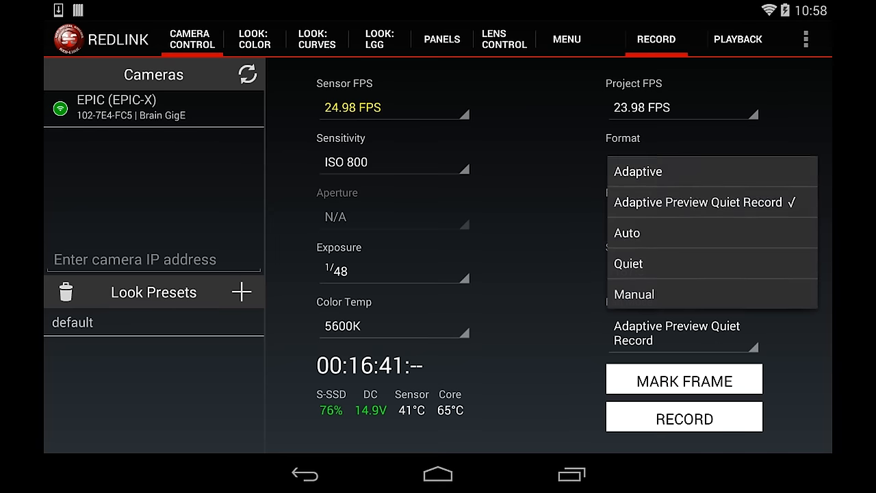
pyautogui.click(699, 201)
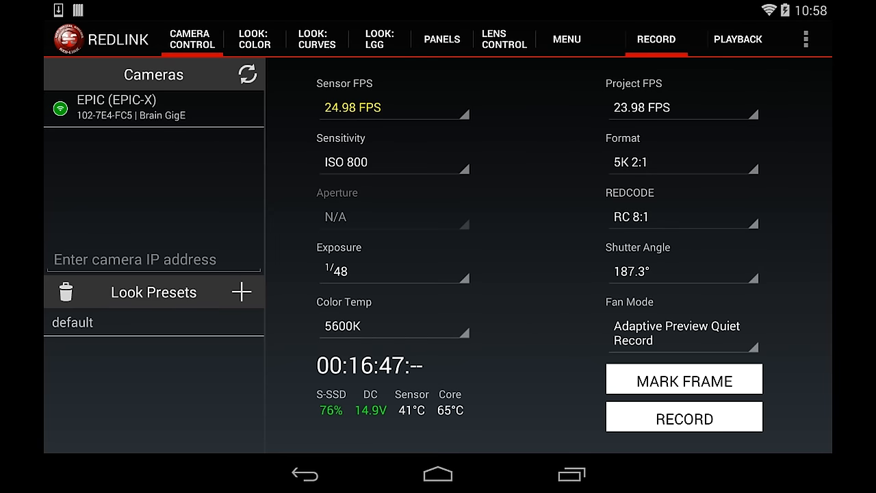
# Step: In Look: Color set Color Temp to 5700K, leaving FLUT at 0
pyautogui.click(255, 38)
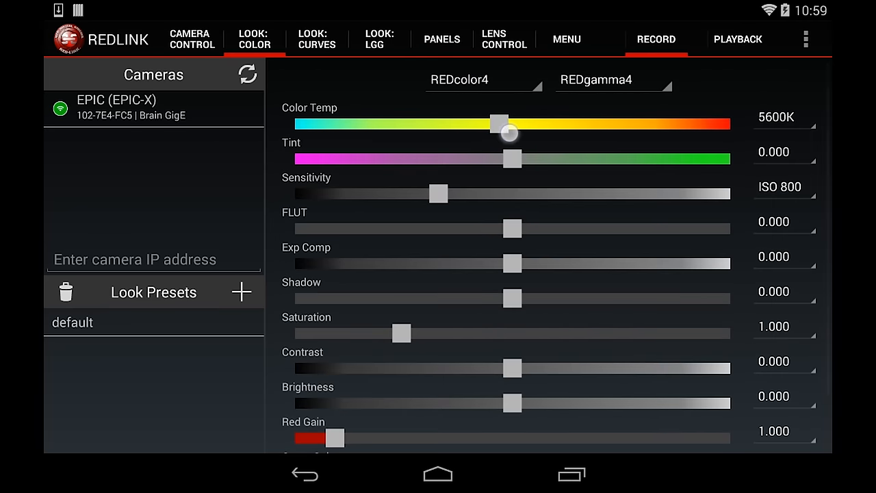
pyautogui.moveTo(509, 134); pyautogui.dragTo(550, 130)
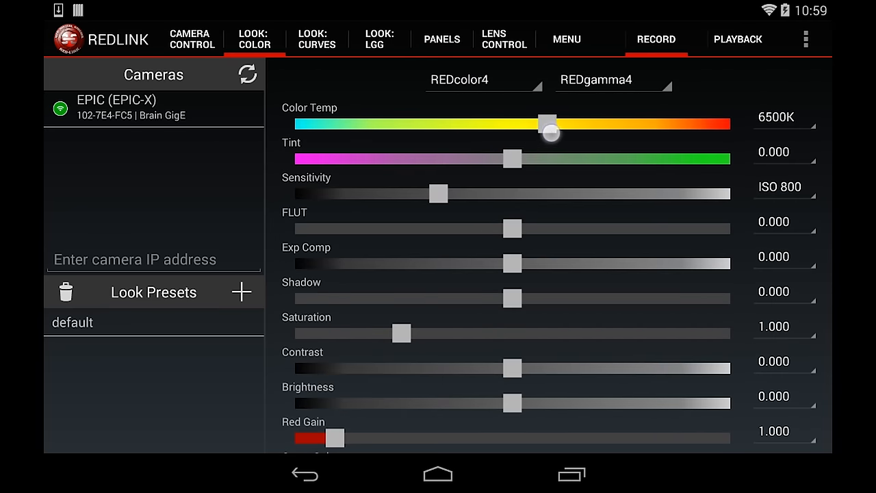
pyautogui.moveTo(548, 130); pyautogui.dragTo(500, 130)
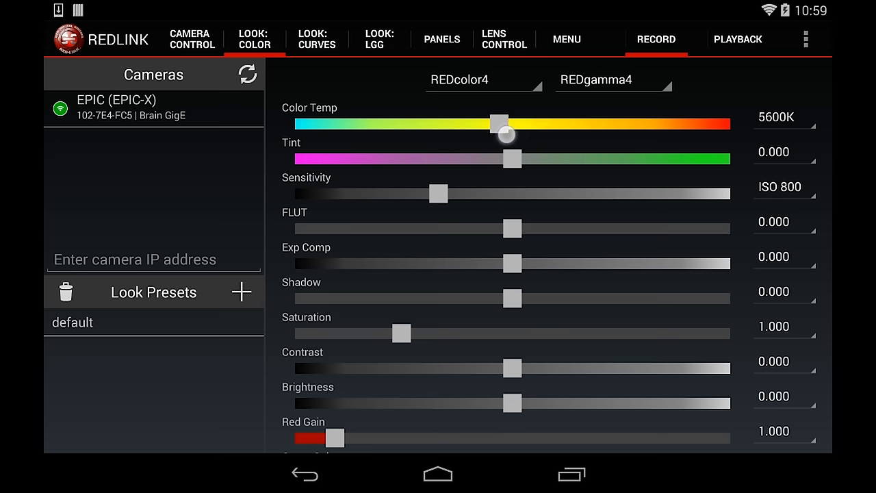
pyautogui.click(785, 117)
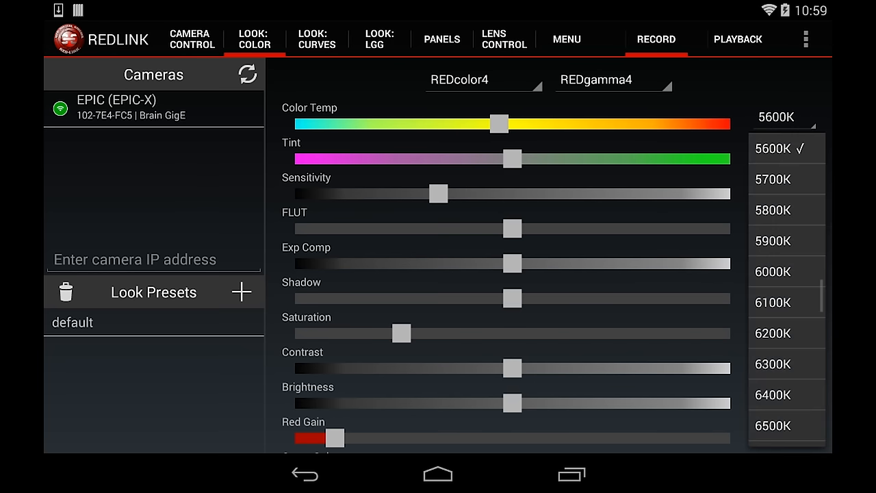
pyautogui.click(786, 178)
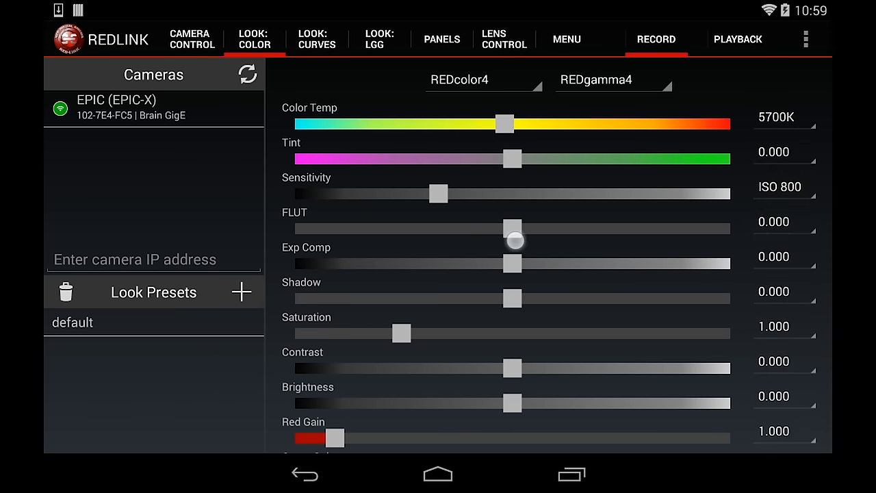
pyautogui.moveTo(512, 227); pyautogui.dragTo(471, 228)
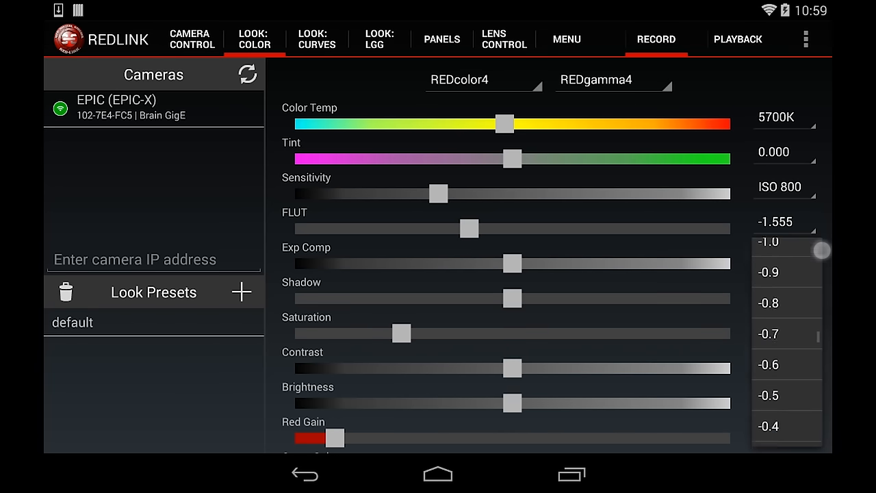
# Step: Set Brightness to 5.000 and send it to the camera
pyautogui.scroll(-3)
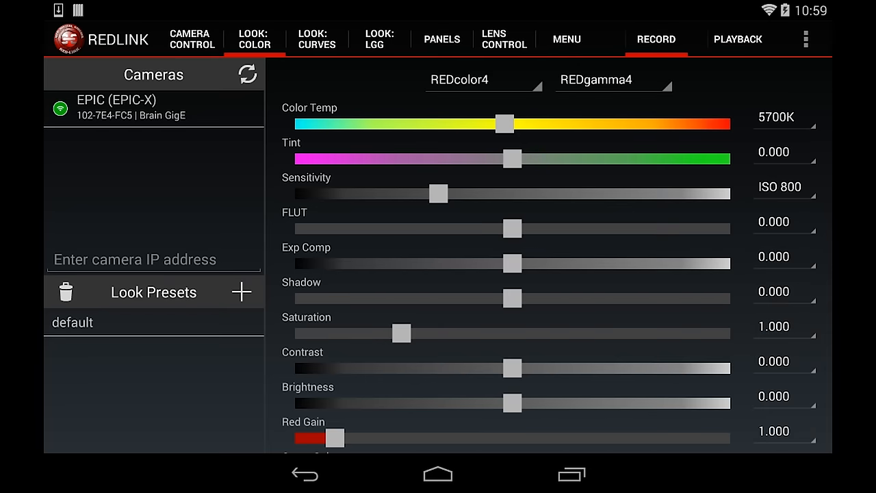
pyautogui.scroll(-3)
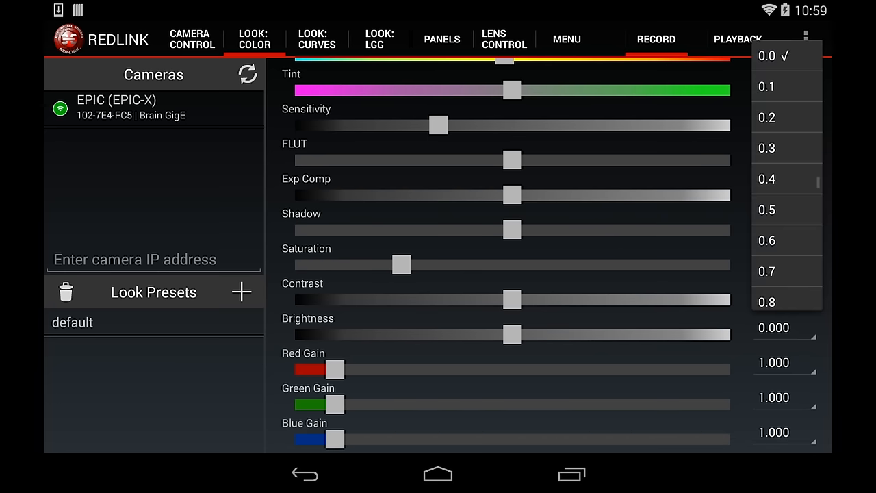
pyautogui.scroll(-3)
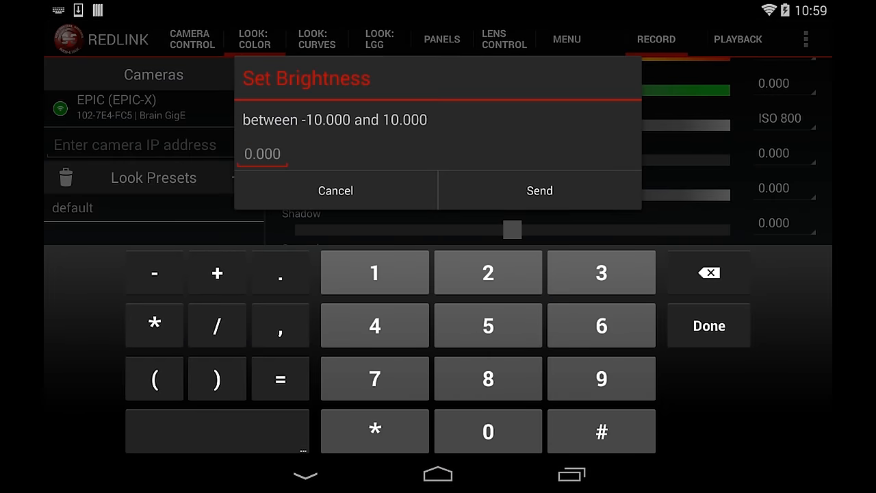
pyautogui.click(539, 190)
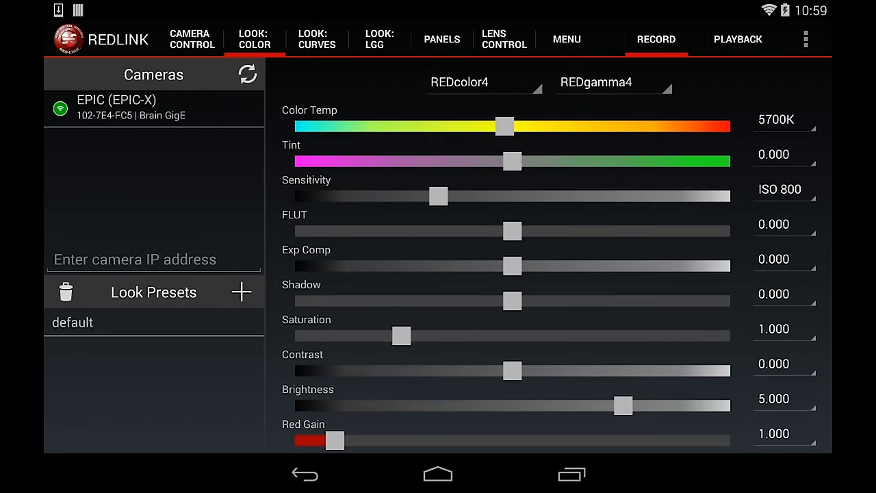
# Step: In Panels, change the Red Gain quick panel to control Exp Comp
pyautogui.click(441, 39)
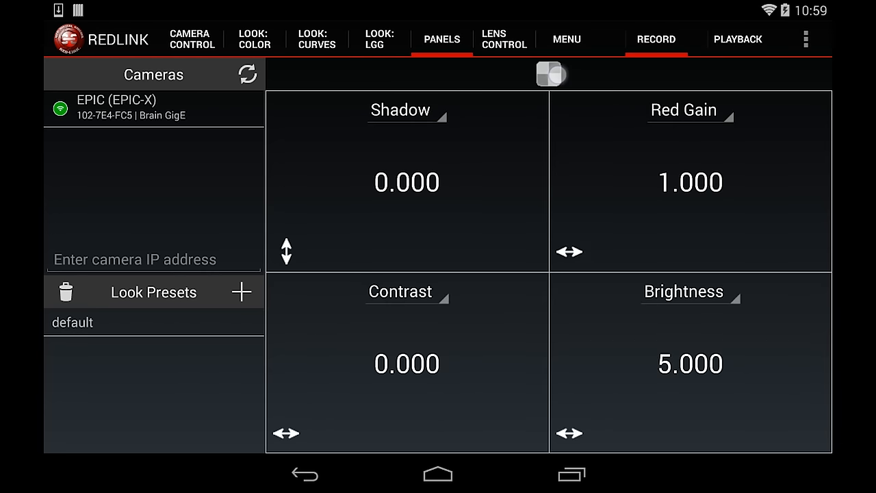
pyautogui.click(548, 73)
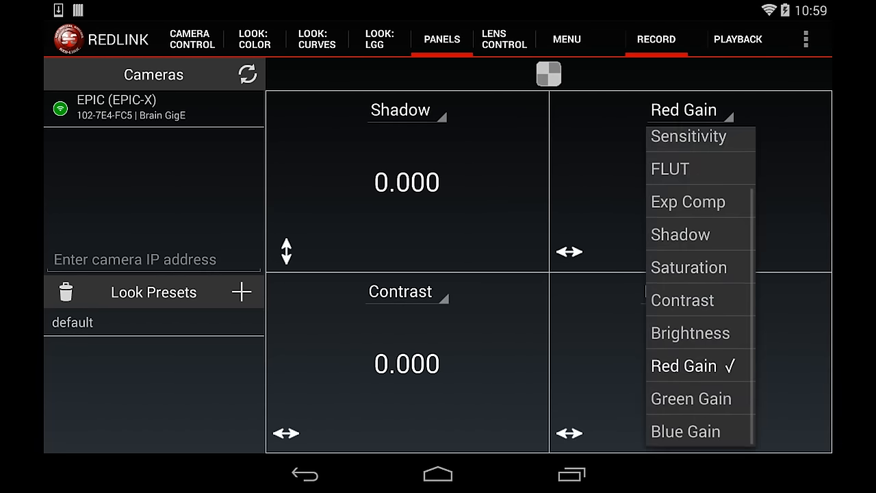
pyautogui.scroll(-3)
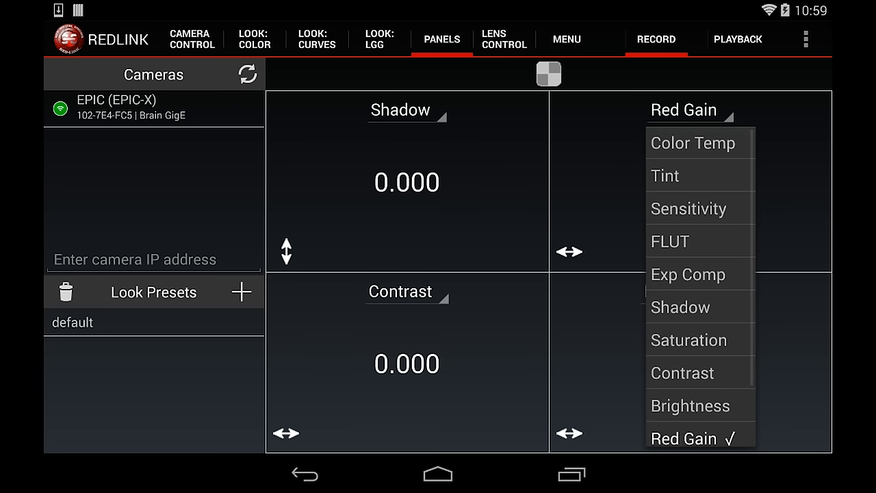
pyautogui.click(690, 405)
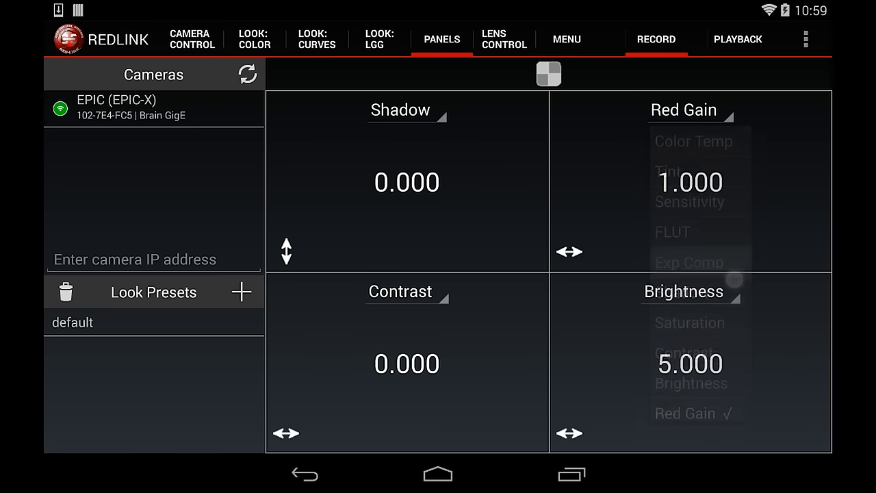
pyautogui.click(690, 263)
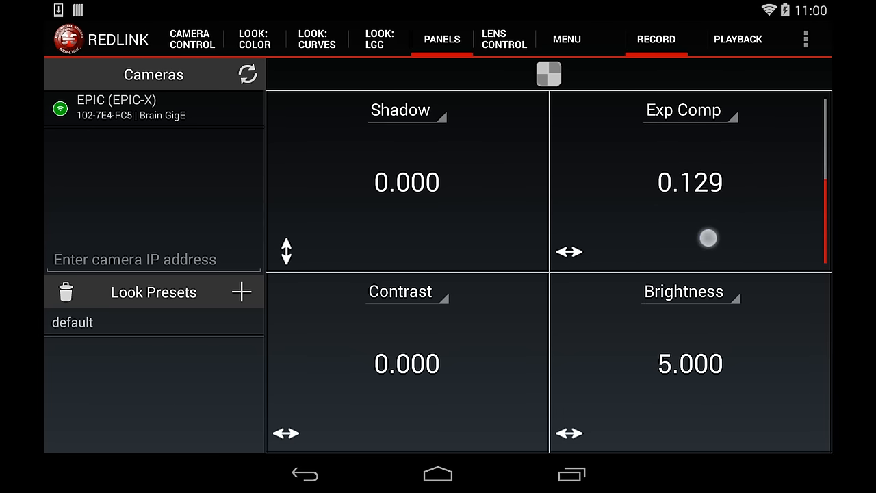
# Step: Swipe exposure compensation up to about 0.31 and back down to about -0.35
pyautogui.moveTo(710, 238); pyautogui.dragTo(758, 235)
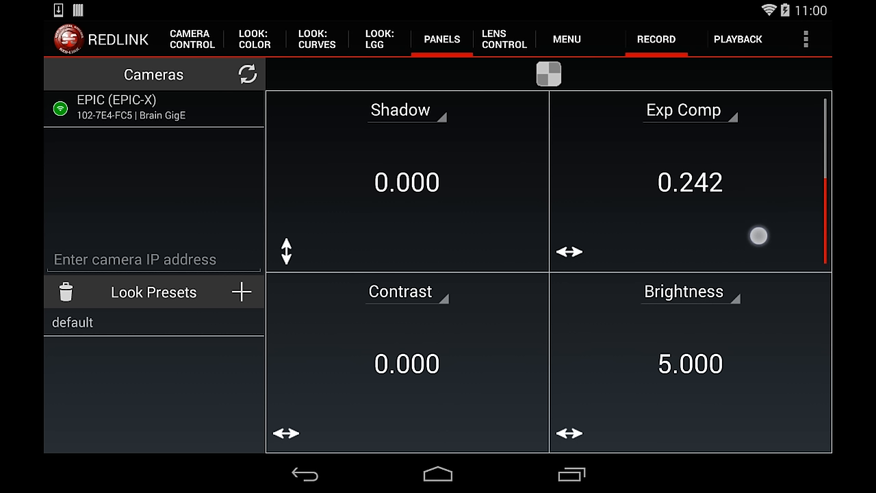
pyautogui.moveTo(758, 235); pyautogui.dragTo(791, 229)
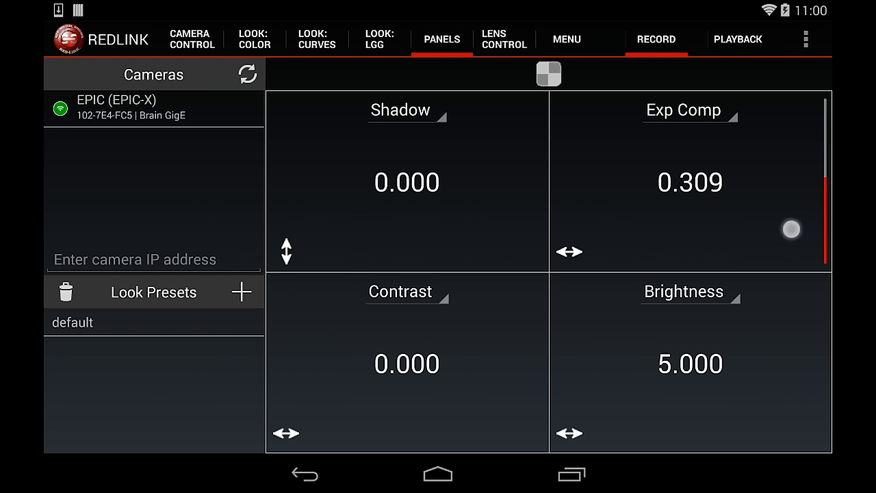
pyautogui.moveTo(791, 230); pyautogui.dragTo(764, 228)
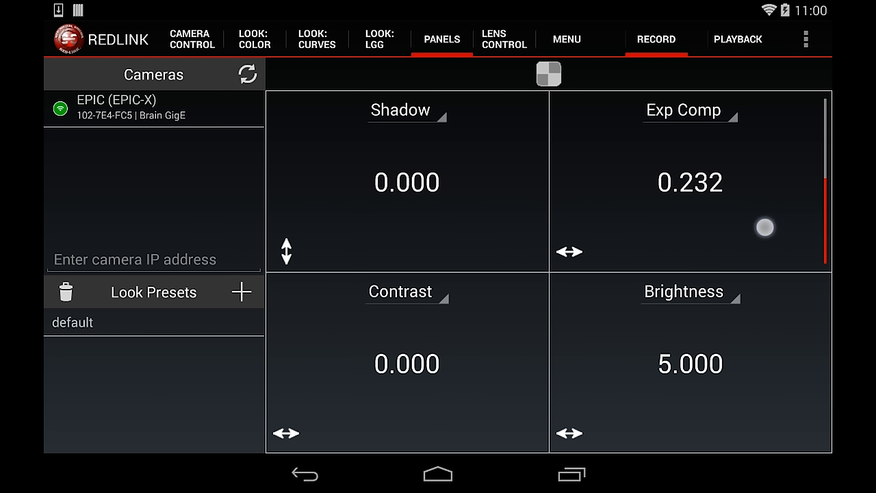
pyautogui.moveTo(764, 227); pyautogui.dragTo(716, 228)
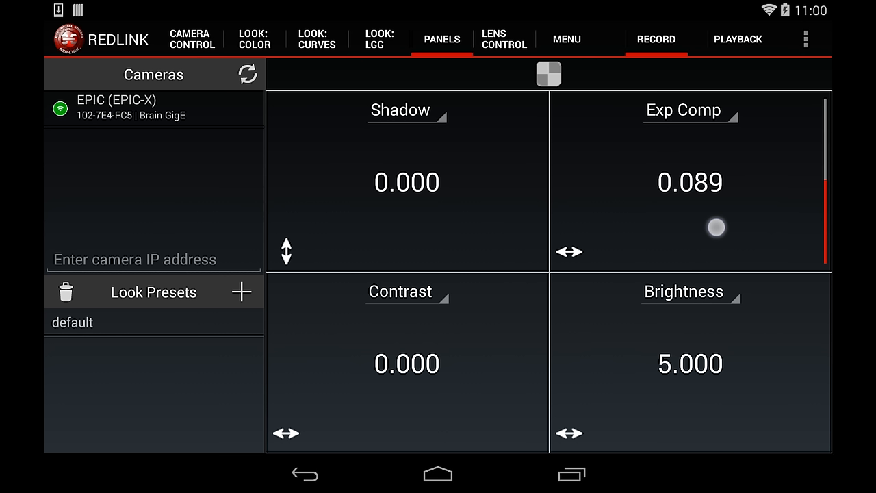
pyautogui.moveTo(716, 227); pyautogui.dragTo(656, 229)
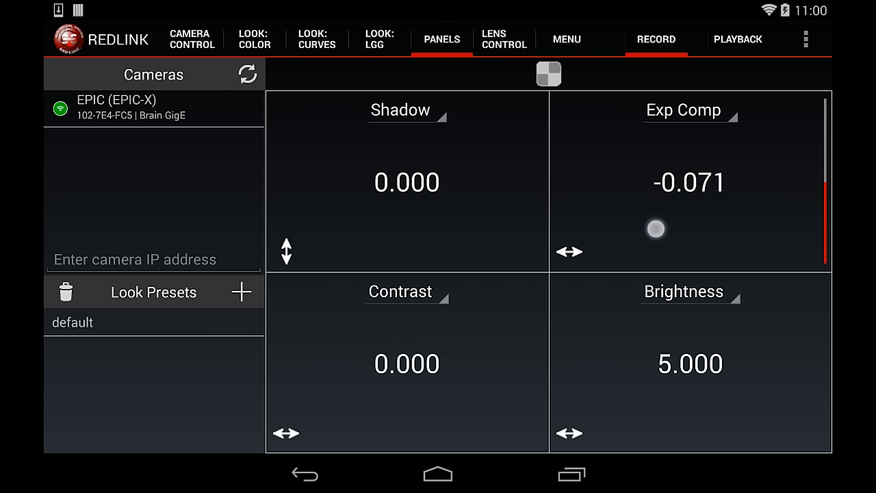
pyautogui.moveTo(655, 229); pyautogui.dragTo(608, 230)
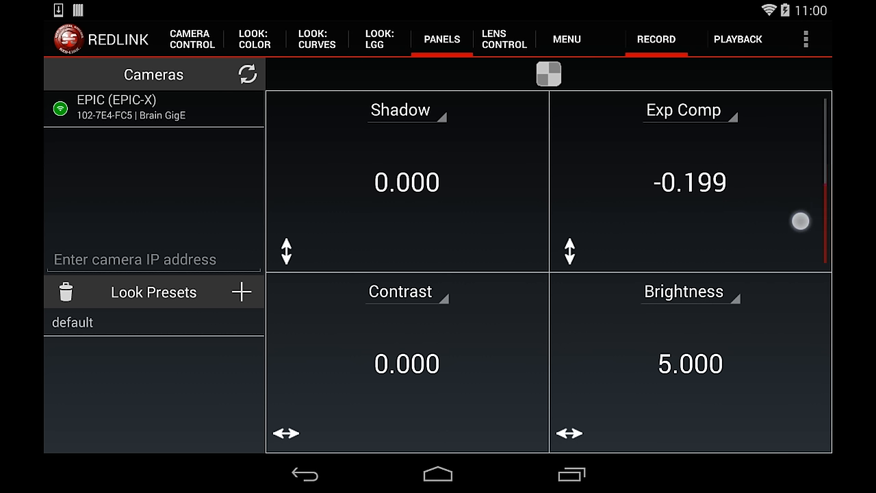
pyautogui.moveTo(801, 221); pyautogui.dragTo(815, 120)
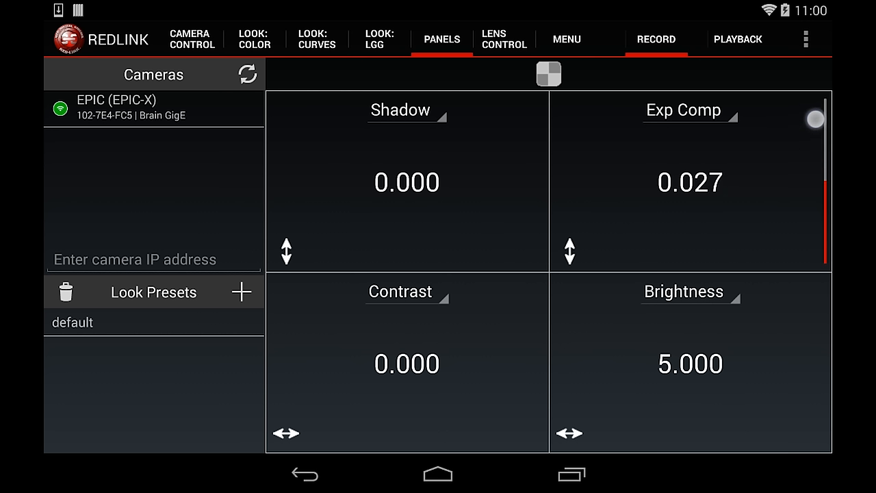
pyautogui.moveTo(815, 121); pyautogui.dragTo(802, 252)
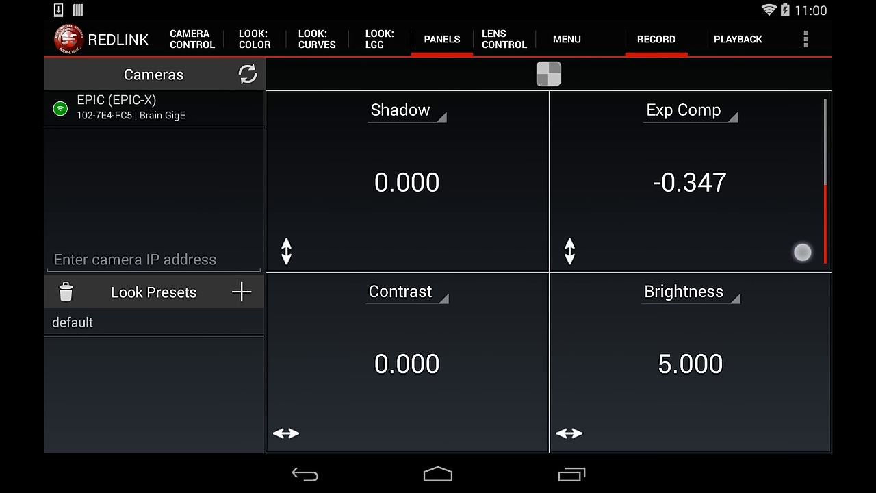
pyautogui.click(316, 38)
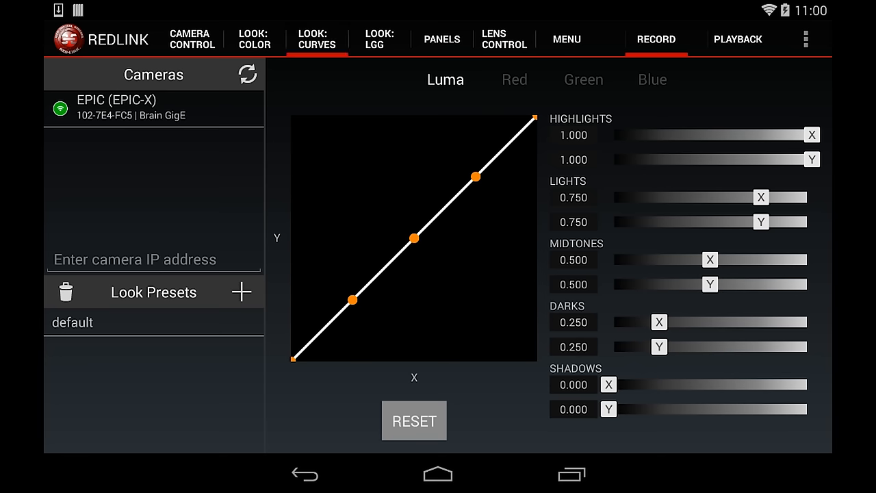
# Step: On Look: Curves bend the Luma curve into an S-shape, then move to the LGG wheels
pyautogui.click(515, 80)
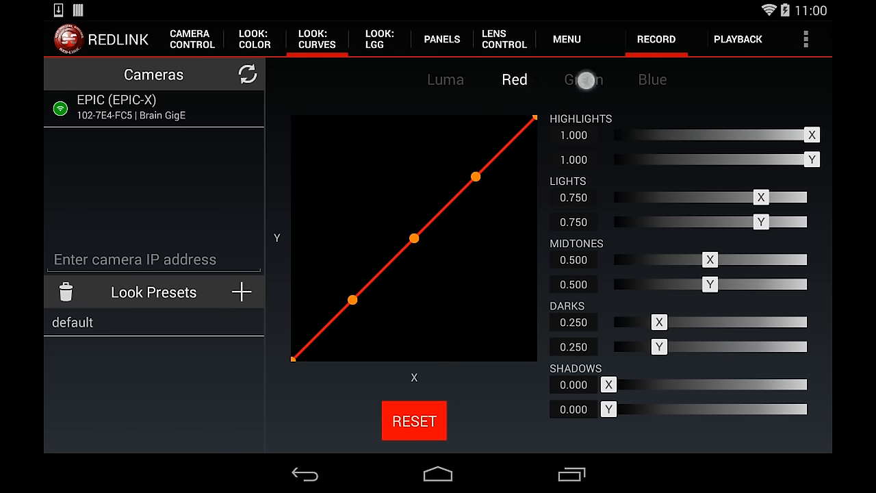
pyautogui.click(445, 80)
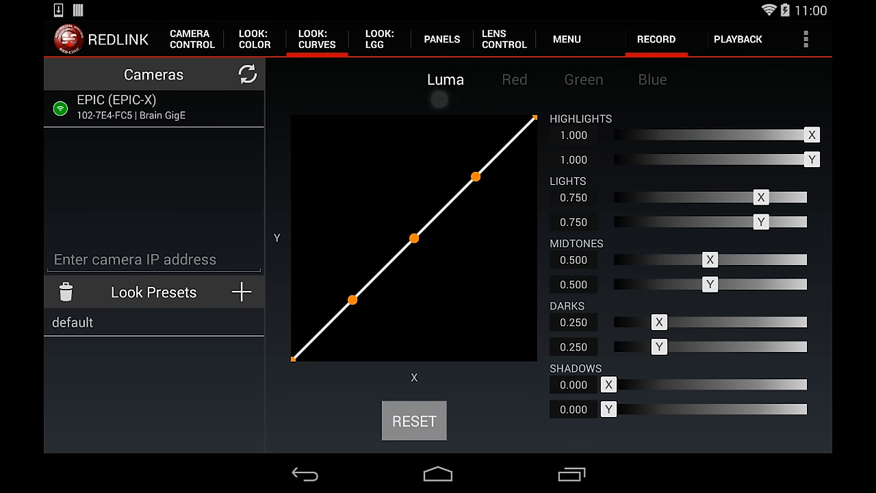
pyautogui.moveTo(476, 175); pyautogui.dragTo(486, 192)
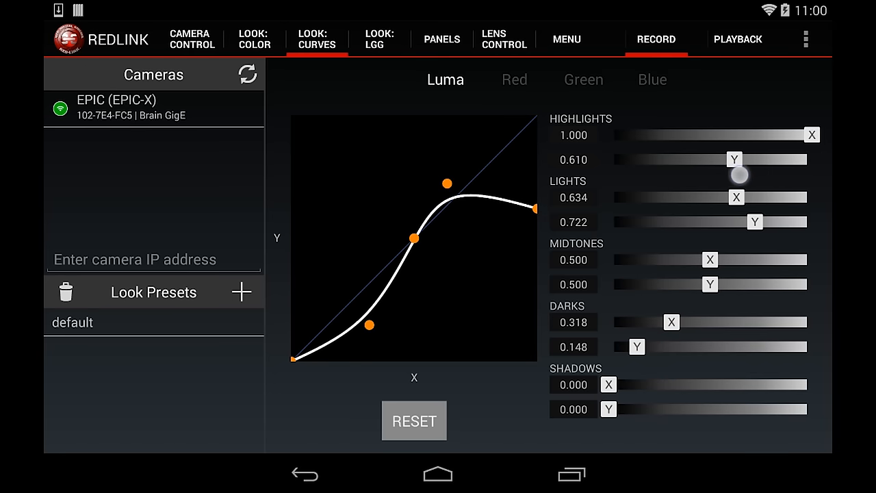
pyautogui.click(380, 38)
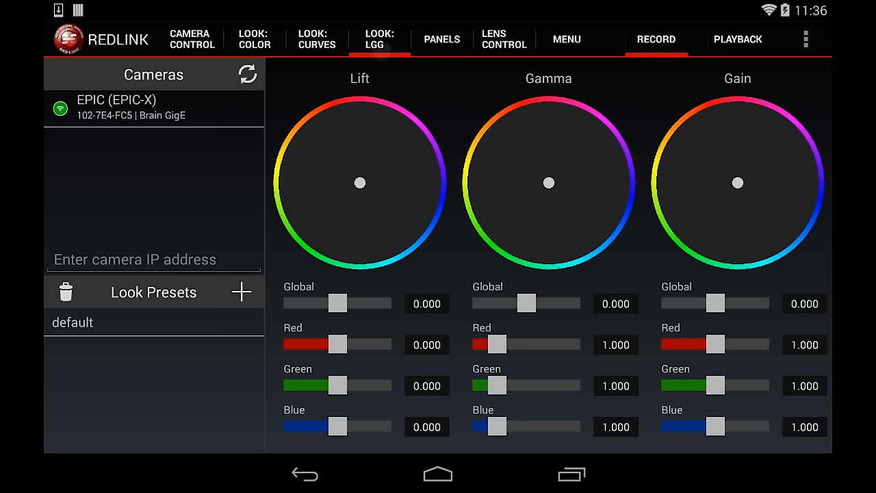
# Step: Drag the Lift wheel toward green with red and blue slightly lowered
pyautogui.moveTo(360, 182); pyautogui.dragTo(350, 171)
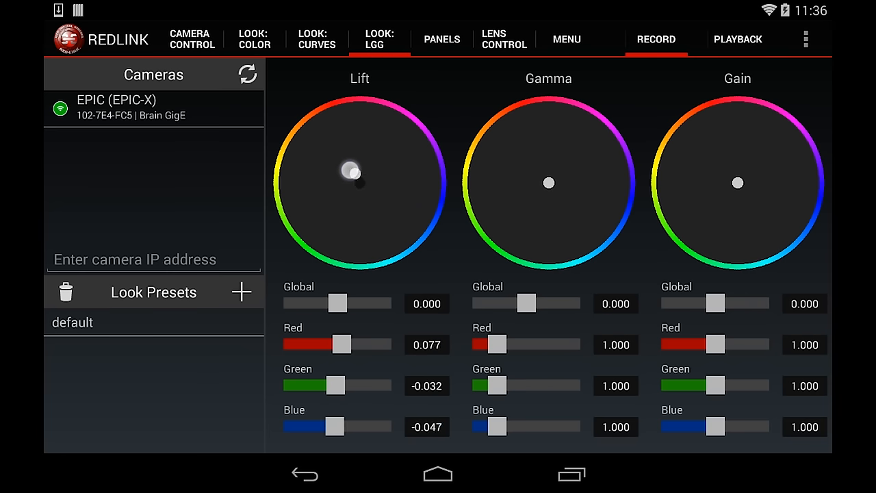
pyautogui.moveTo(351, 172); pyautogui.dragTo(382, 200)
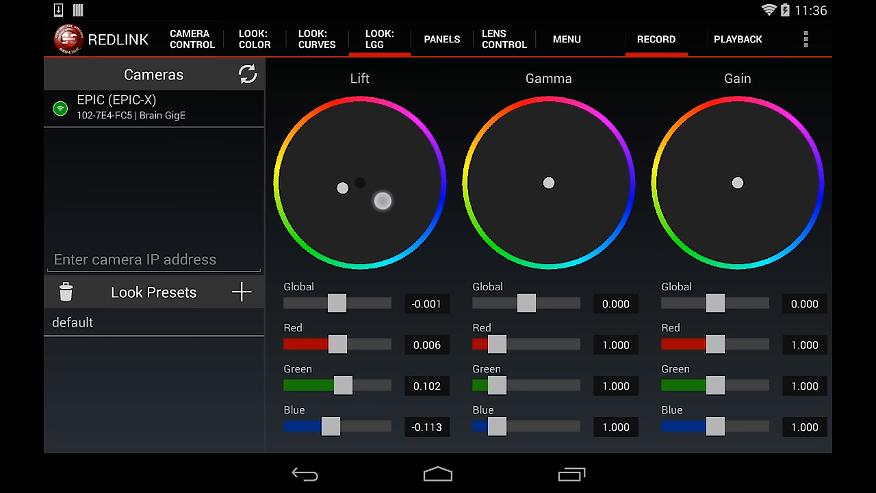
pyautogui.moveTo(384, 200); pyautogui.dragTo(312, 244)
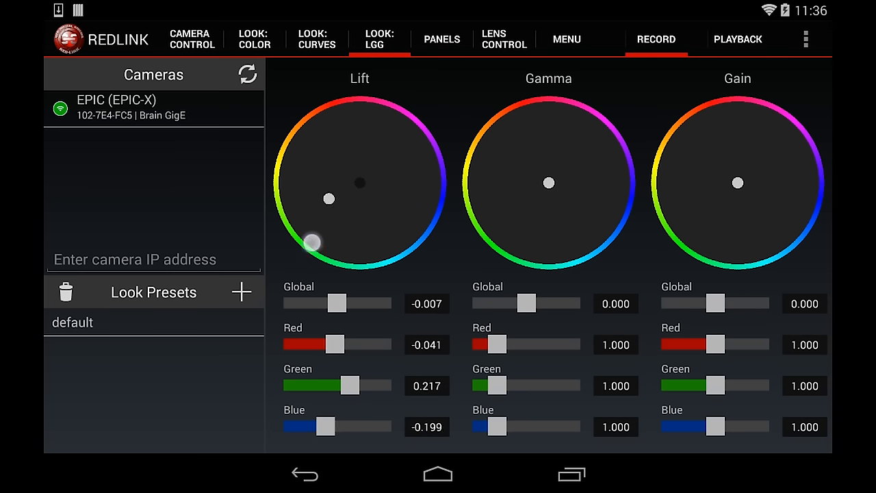
pyautogui.moveTo(312, 243); pyautogui.dragTo(329, 197)
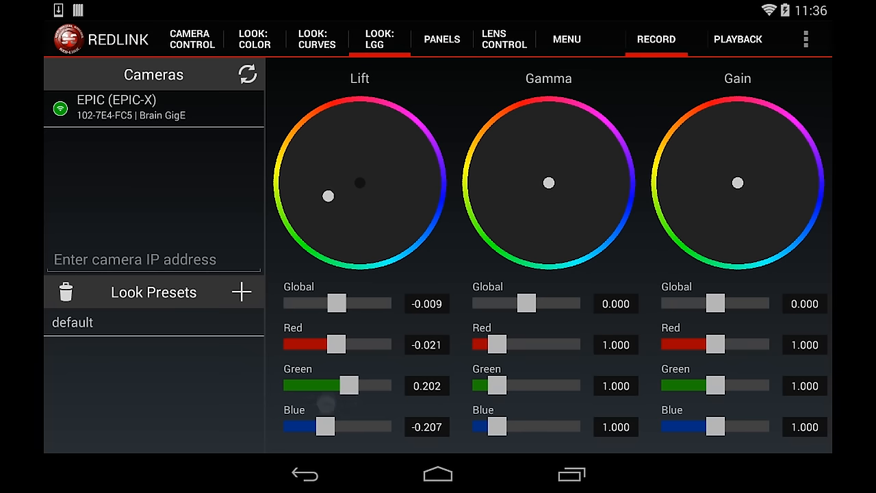
pyautogui.moveTo(328, 197); pyautogui.dragTo(362, 156)
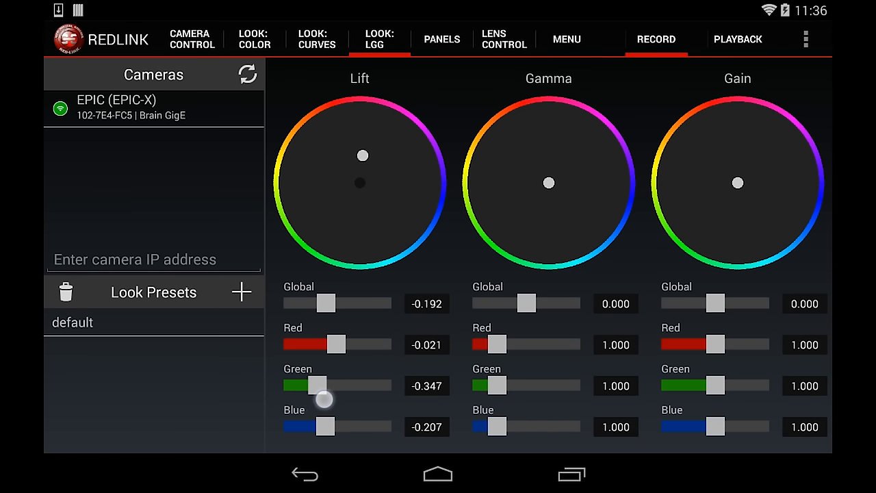
pyautogui.moveTo(323, 399); pyautogui.dragTo(345, 400)
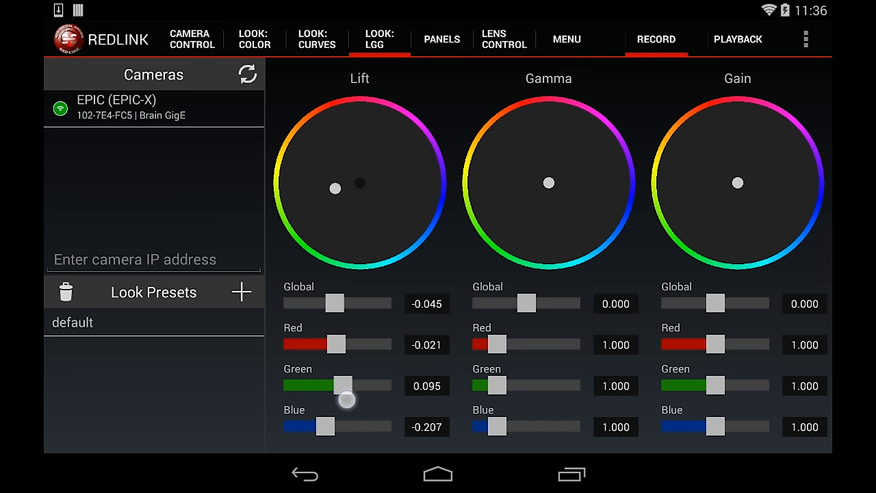
# Step: Enter a Global lift of exactly 0 and send it, then start a new look preset
pyautogui.click(427, 304)
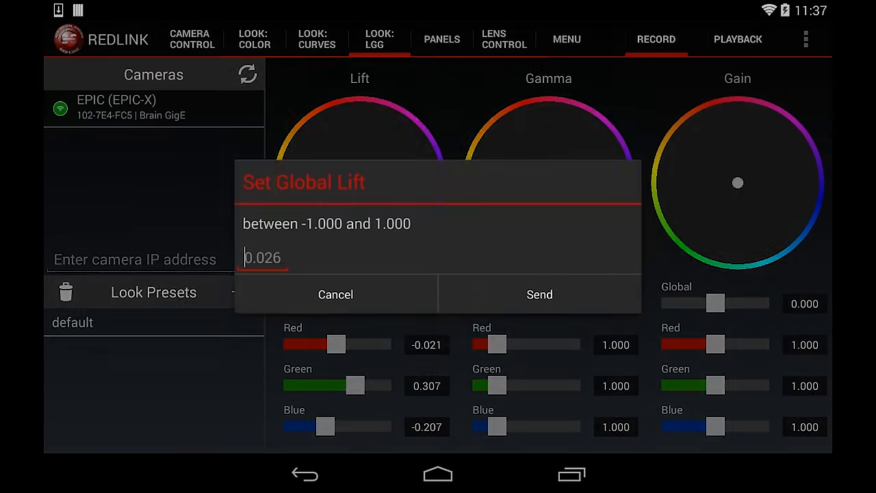
pyautogui.click(263, 258)
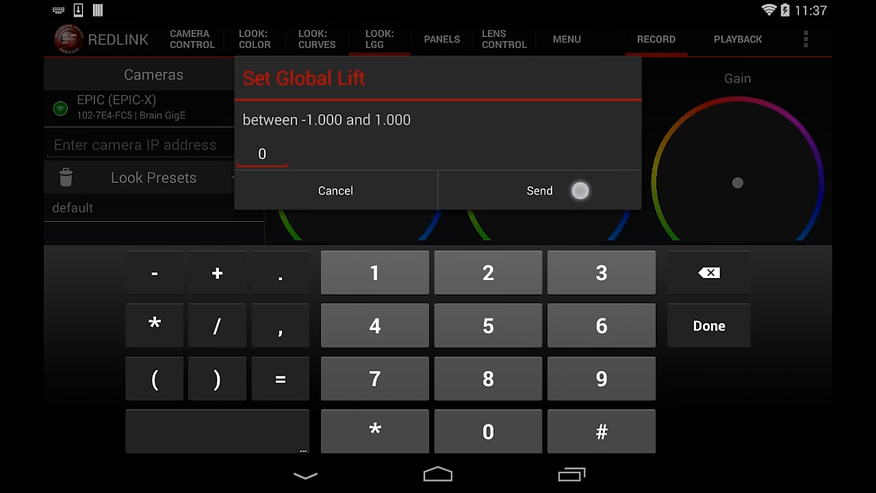
pyautogui.click(539, 190)
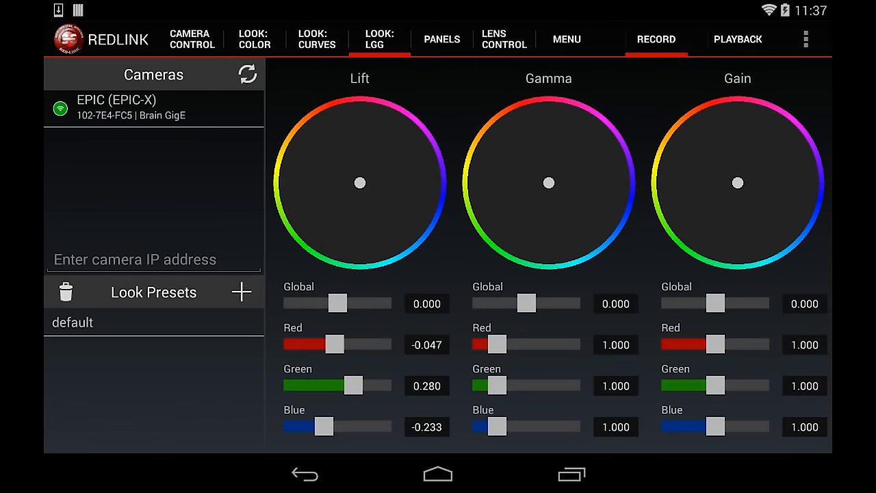
pyautogui.click(241, 292)
pyautogui.write('look1')
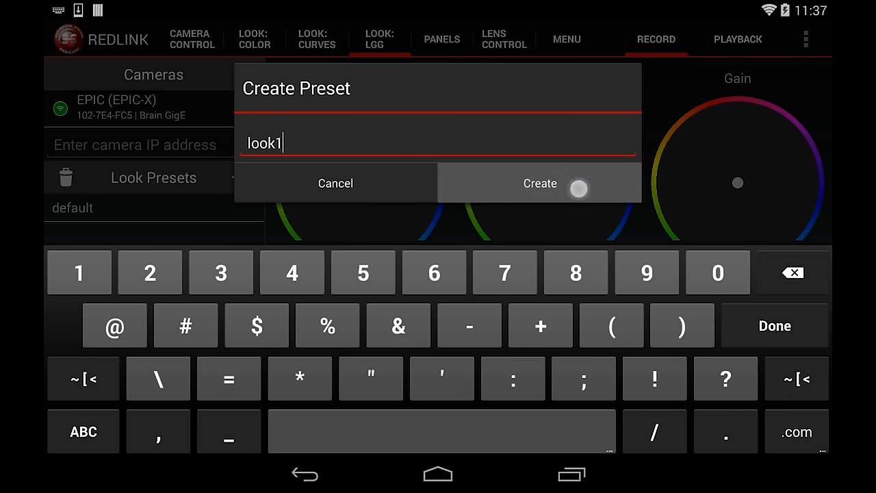
# Step: Create the look1 preset, then delete it leaving only default
pyautogui.click(539, 183)
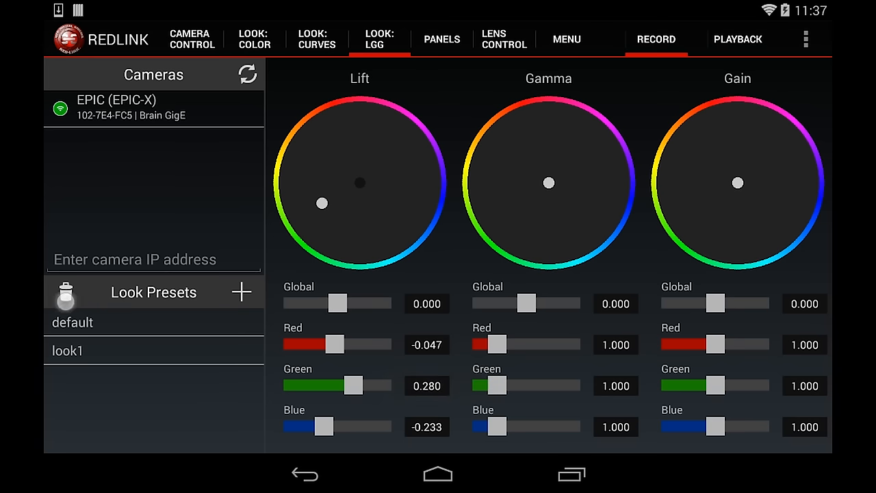
pyautogui.click(65, 293)
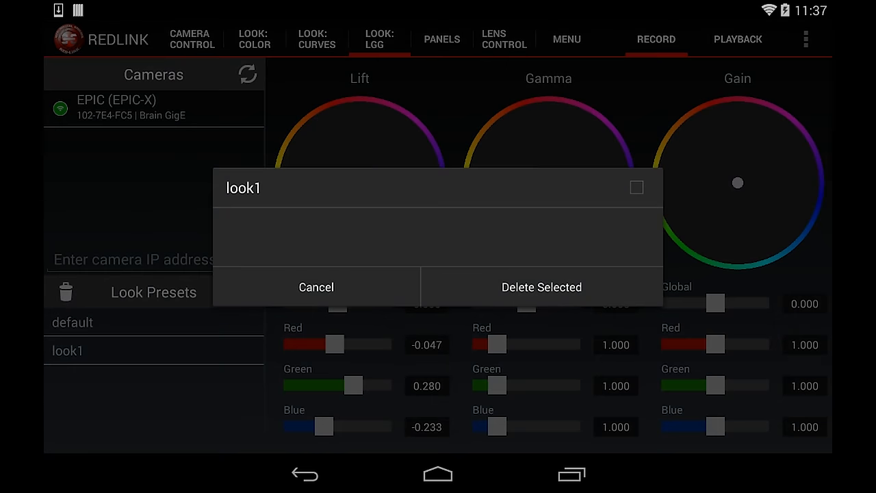
pyautogui.click(636, 187)
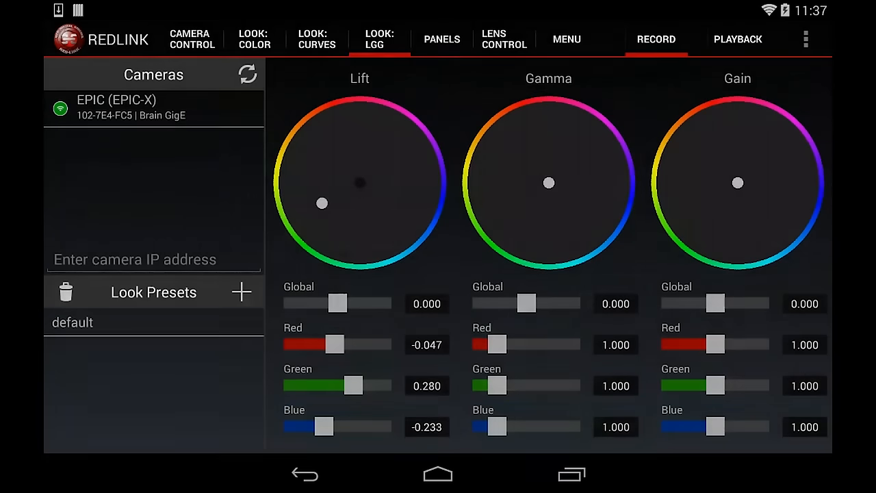
# Step: Browse Menu > Settings > Look > FLUT showing ISO 800, then return to Camera Control
pyautogui.click(567, 38)
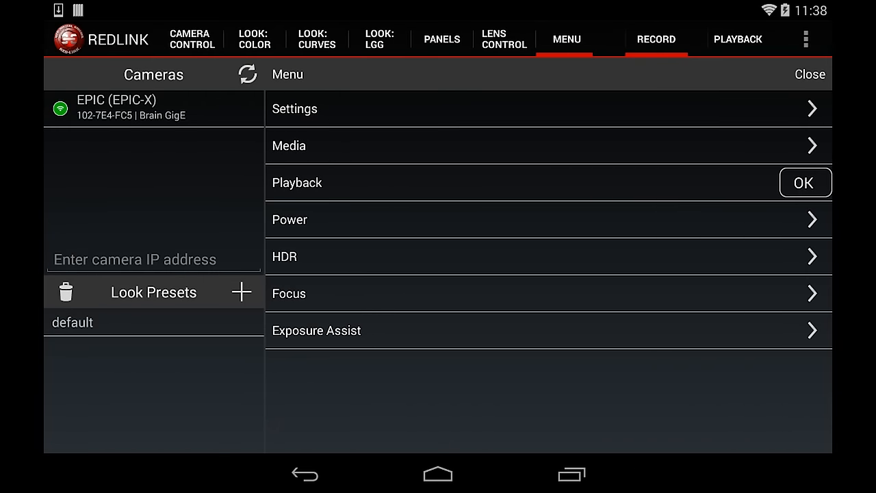
pyautogui.click(469, 117)
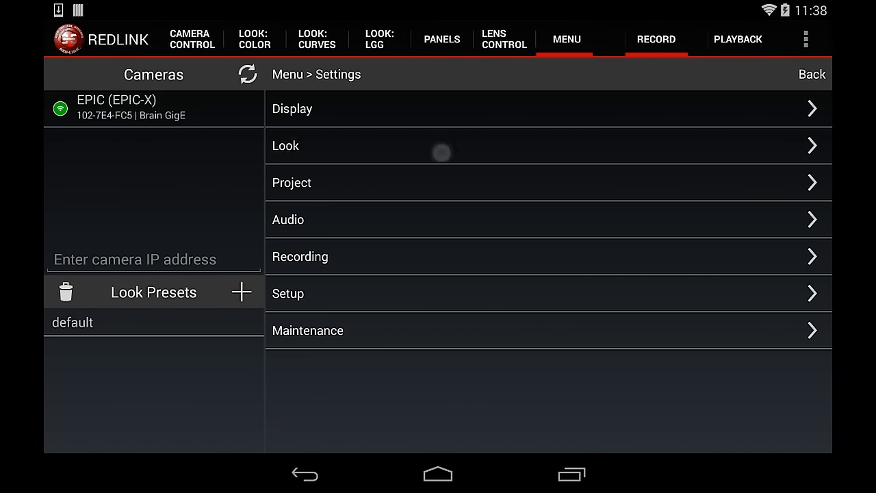
pyautogui.click(285, 145)
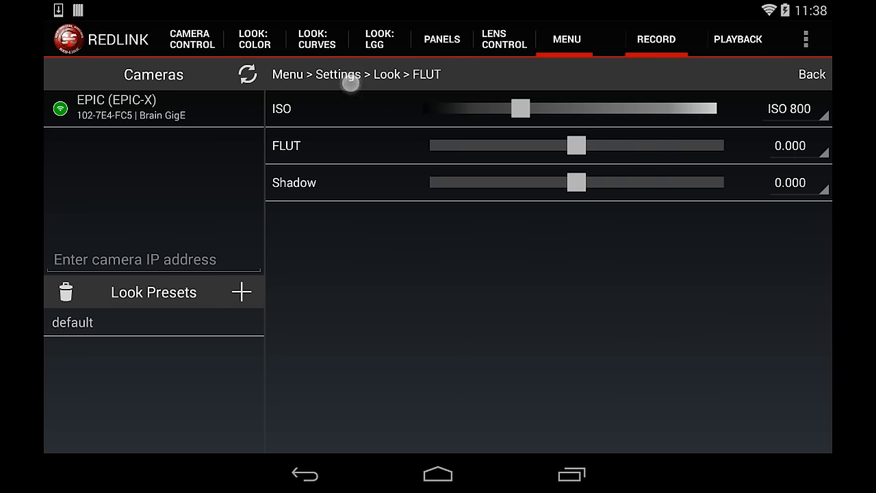
pyautogui.click(192, 38)
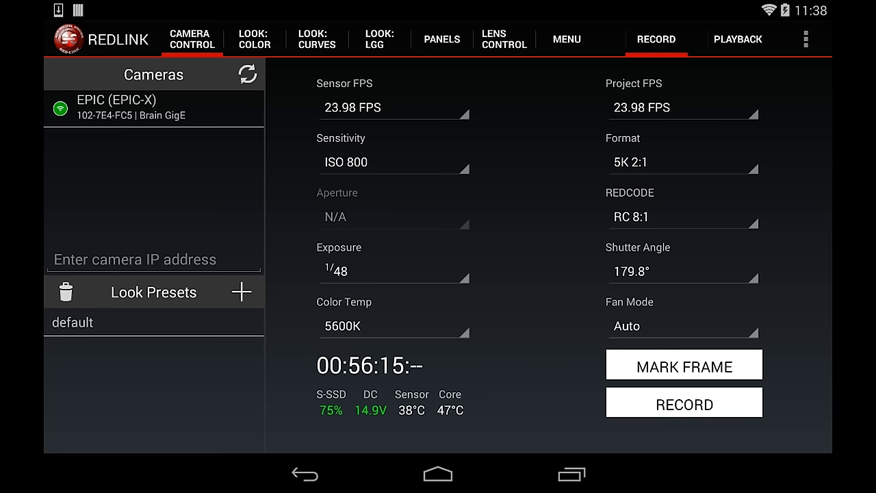
# Step: Record a short clip, mark a frame during it, and stop at 00:56:30
pyautogui.click(684, 403)
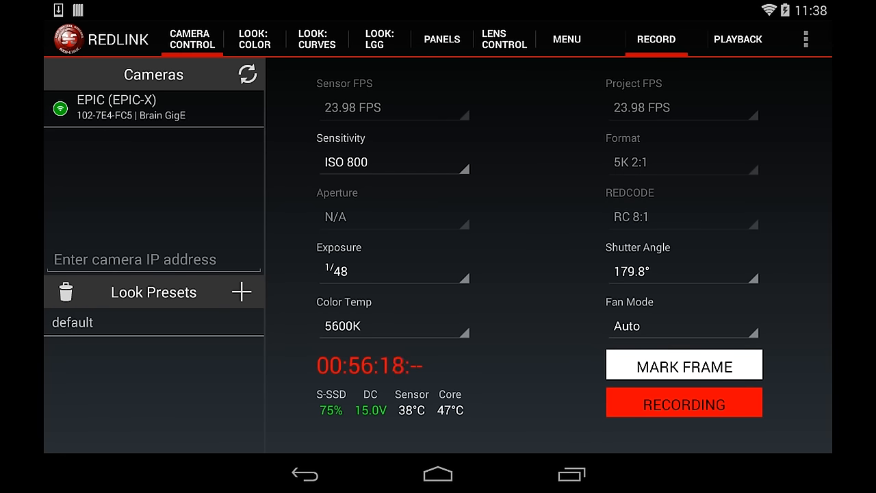
pyautogui.click(685, 364)
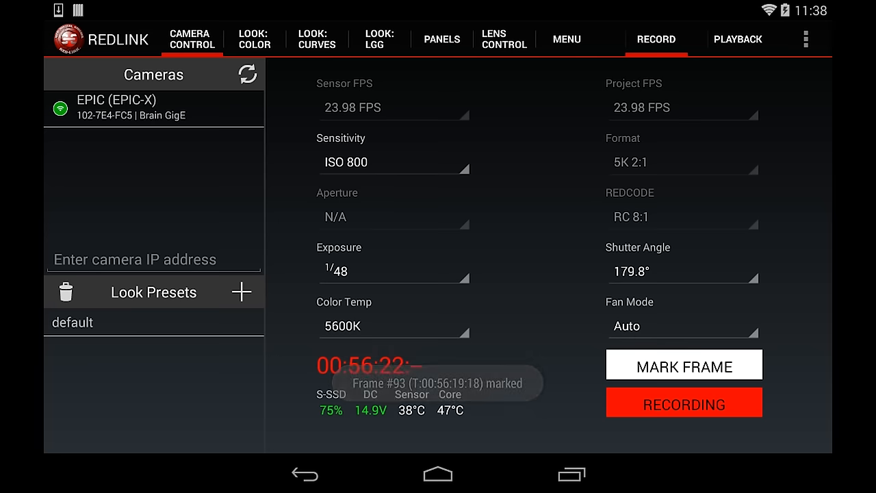
pyautogui.click(685, 403)
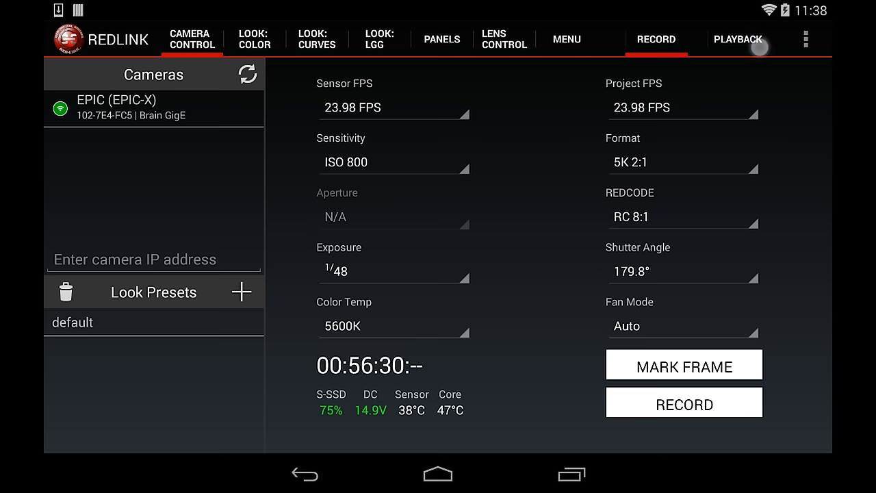
# Step: Show the Playback clip list scrolled to A001_C008 through A001_C012
pyautogui.click(738, 38)
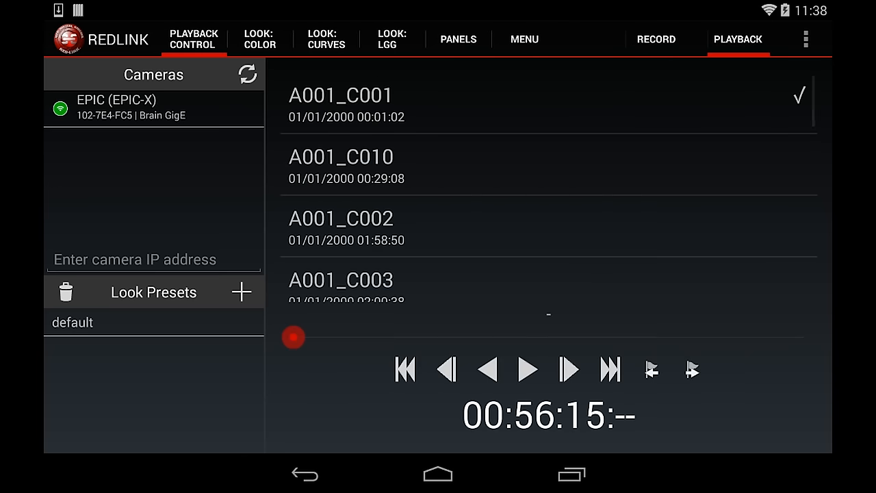
pyautogui.scroll(-3)
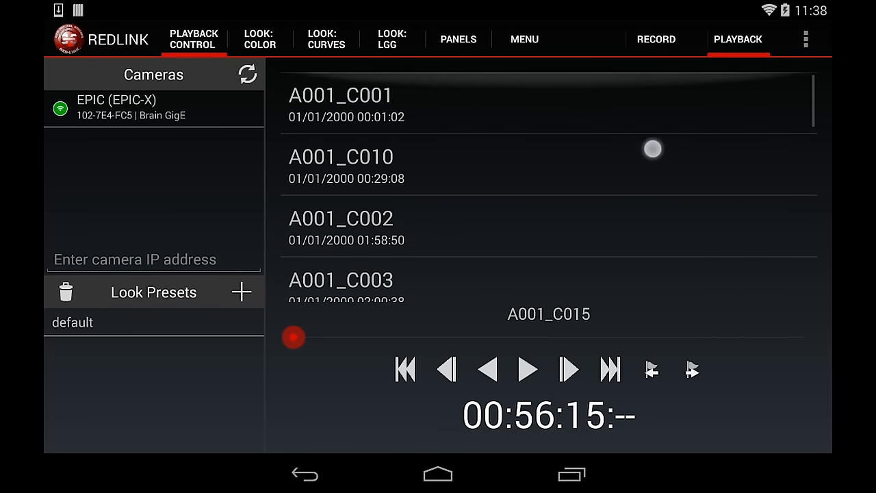
pyautogui.moveTo(650, 148); pyautogui.dragTo(650, 260)
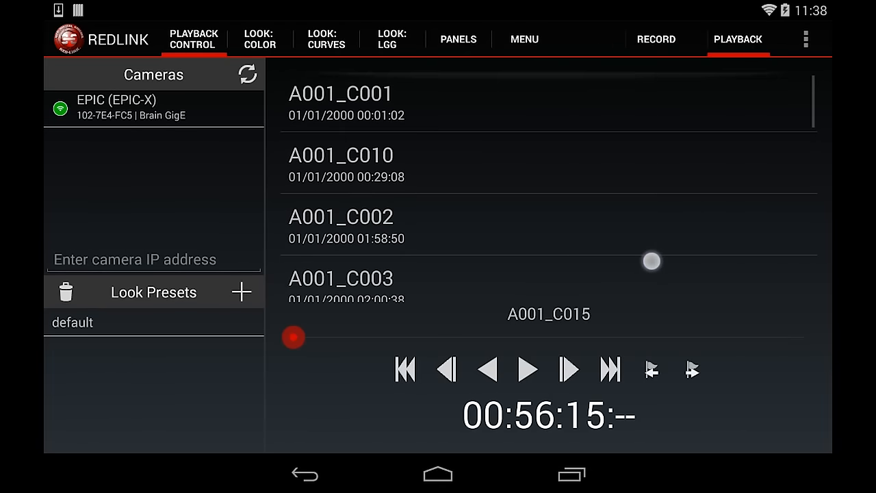
pyautogui.scroll(-3)
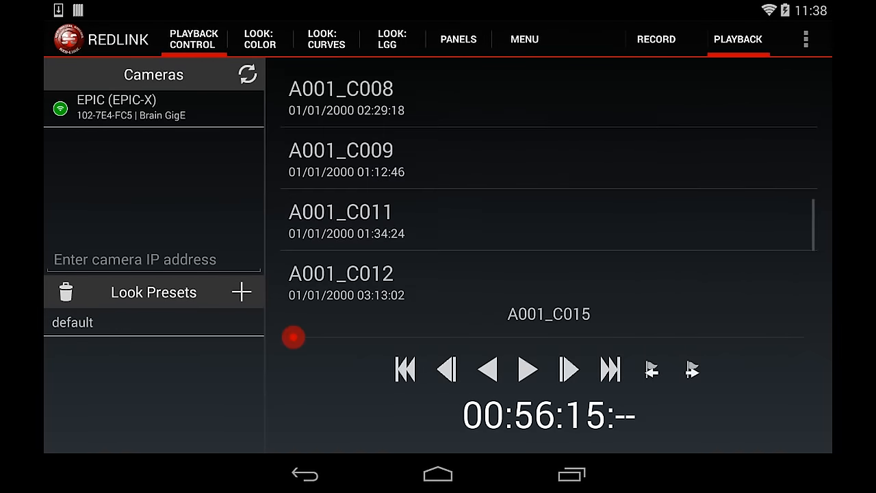